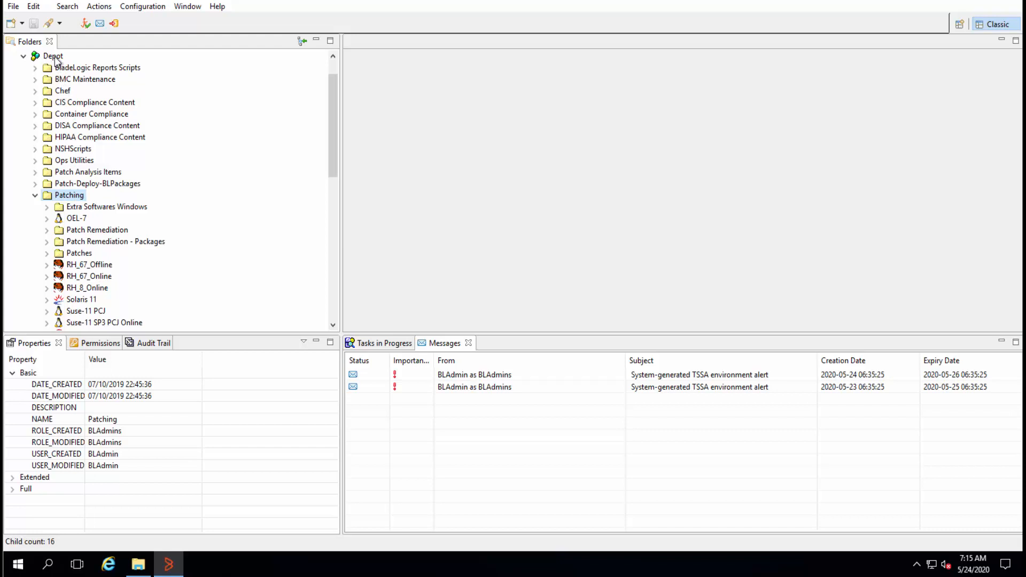
mouse_move(53, 59)
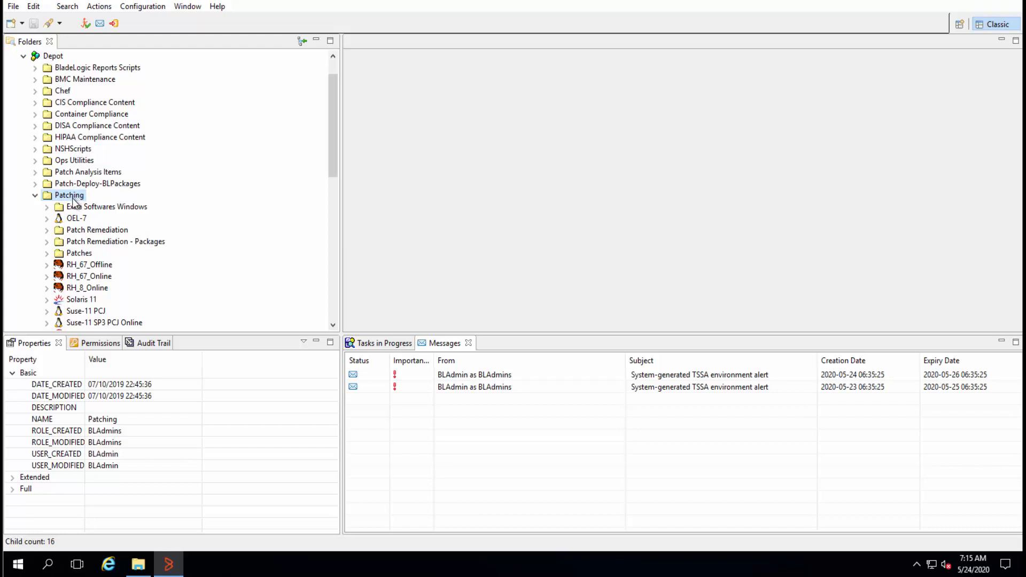
Step: Bring up the New object-type choices for the Patching folder under Depot
right_click(68, 195)
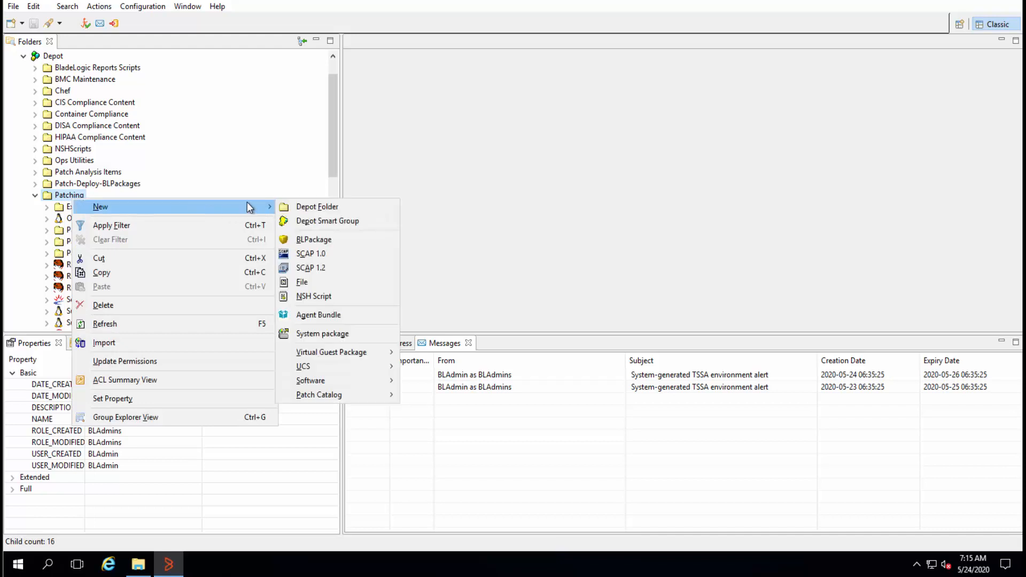
mouse_move(311, 381)
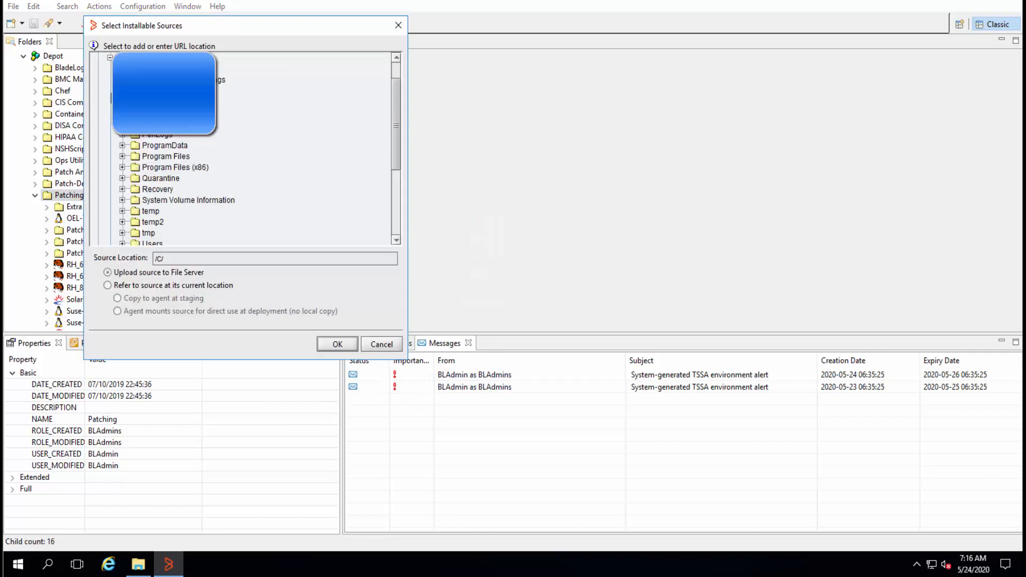
Step: Choose temp > Windows8.1-KB2989930-x64.msu > files installer as the installable source and confirm
click(123, 192)
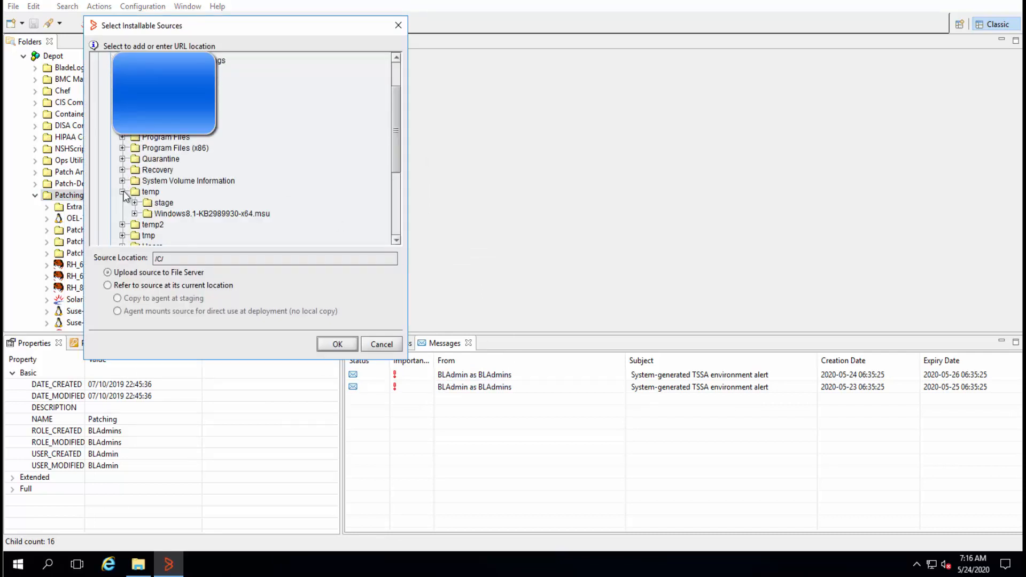
click(145, 206)
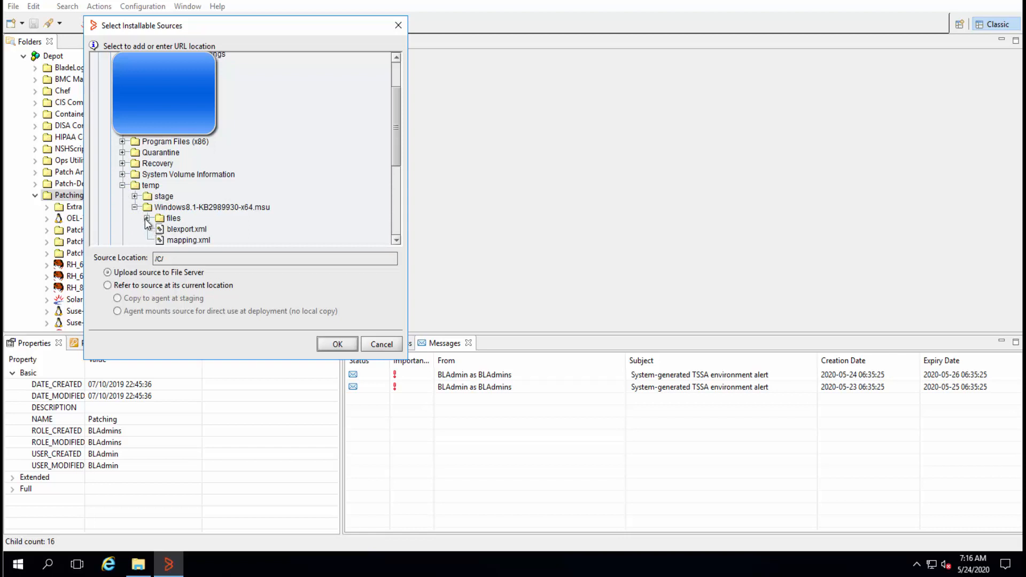
click(149, 218)
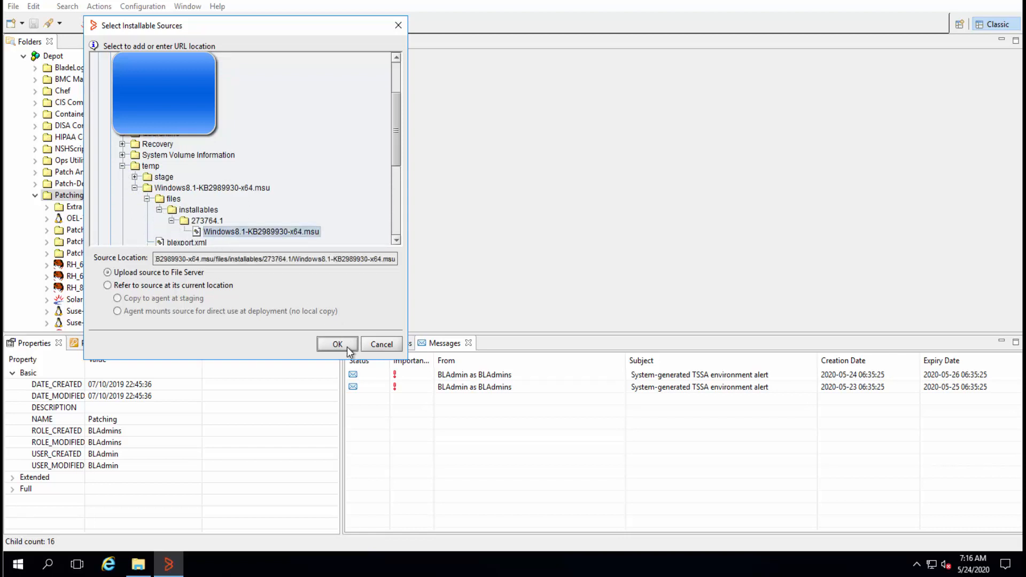
click(337, 344)
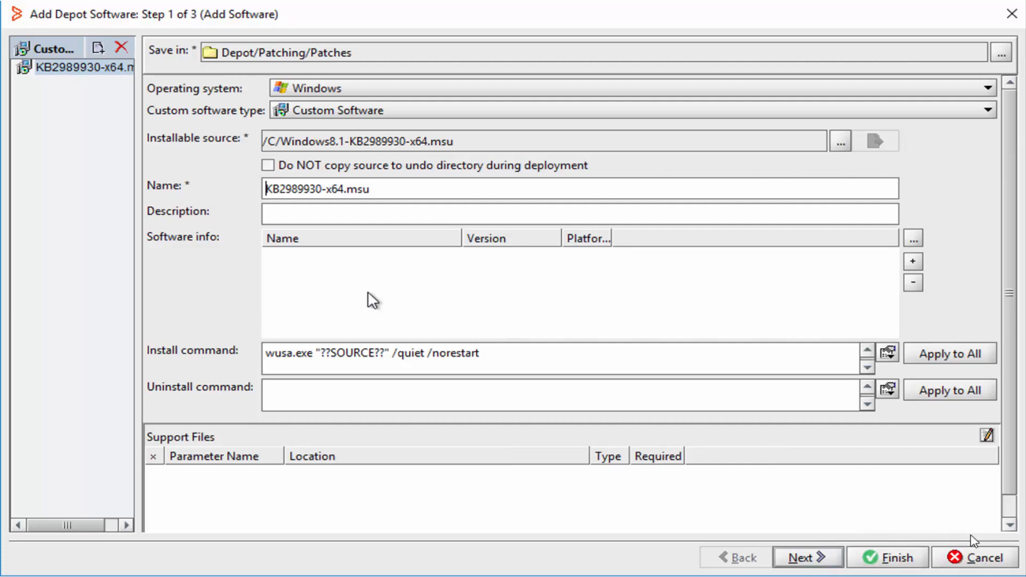
Step: Accept Properties and Permissions and finish adding Windows8.1-KB2989930-x64.msu to the Patching depot
click(809, 557)
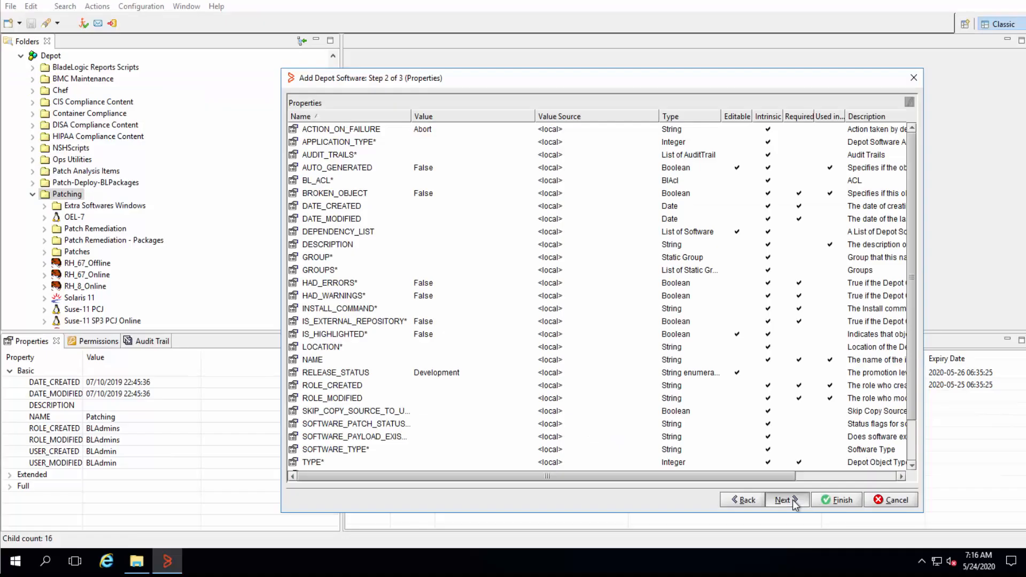
click(783, 500)
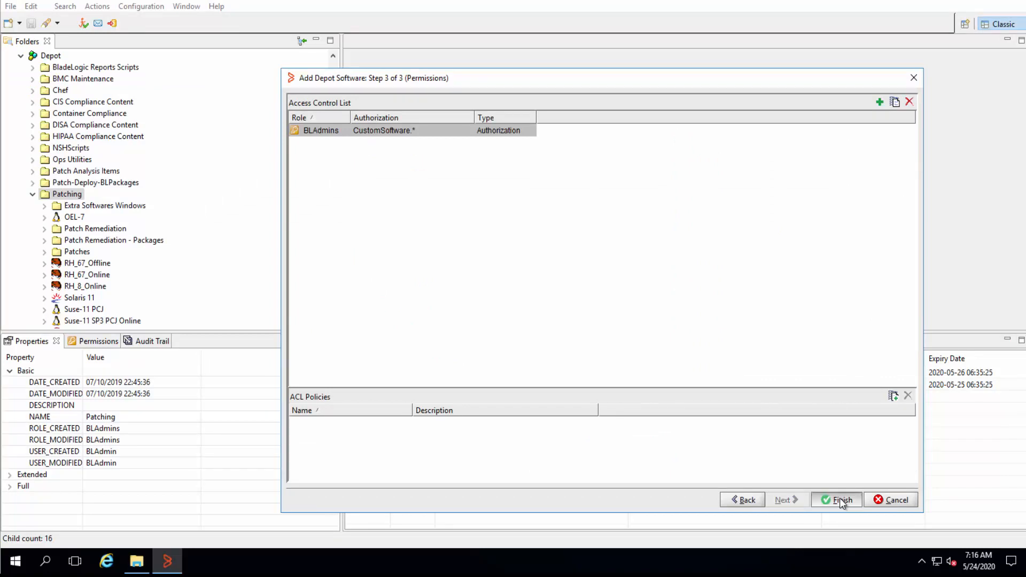
click(836, 499)
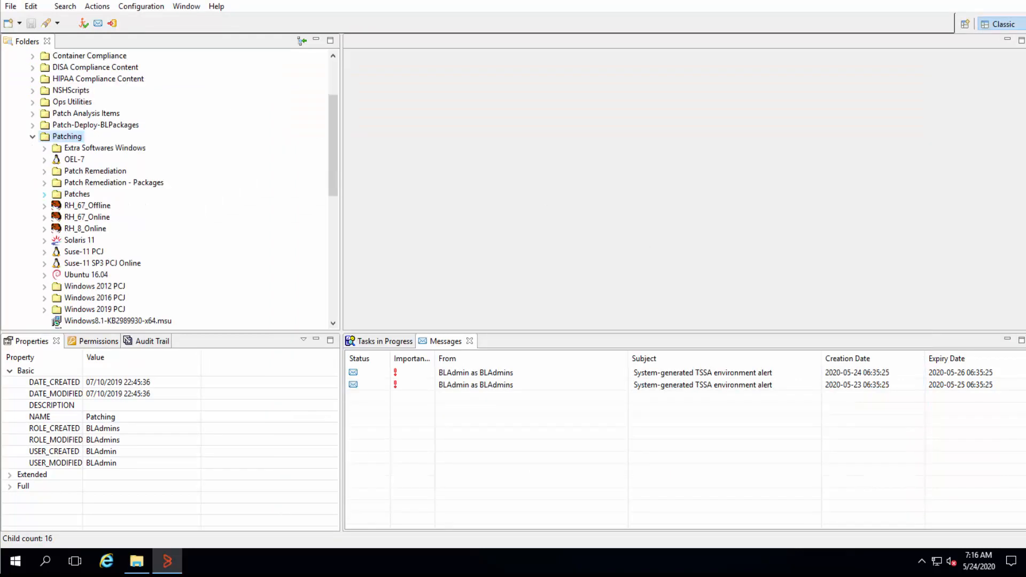
Step: Start a Deploy job from the Windows8.1-KB2989930-x64.msu depot item
click(118, 321)
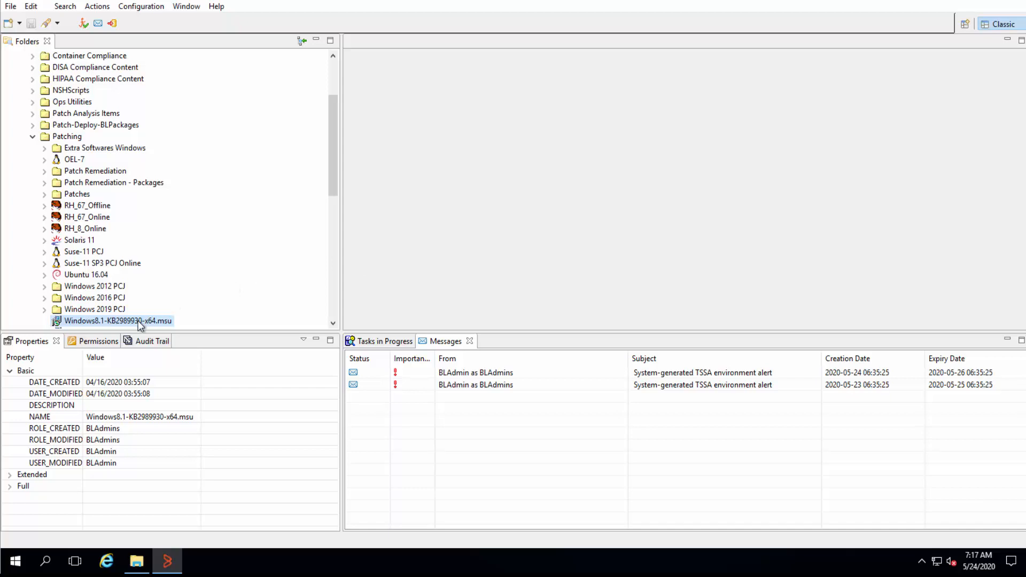
right_click(117, 321)
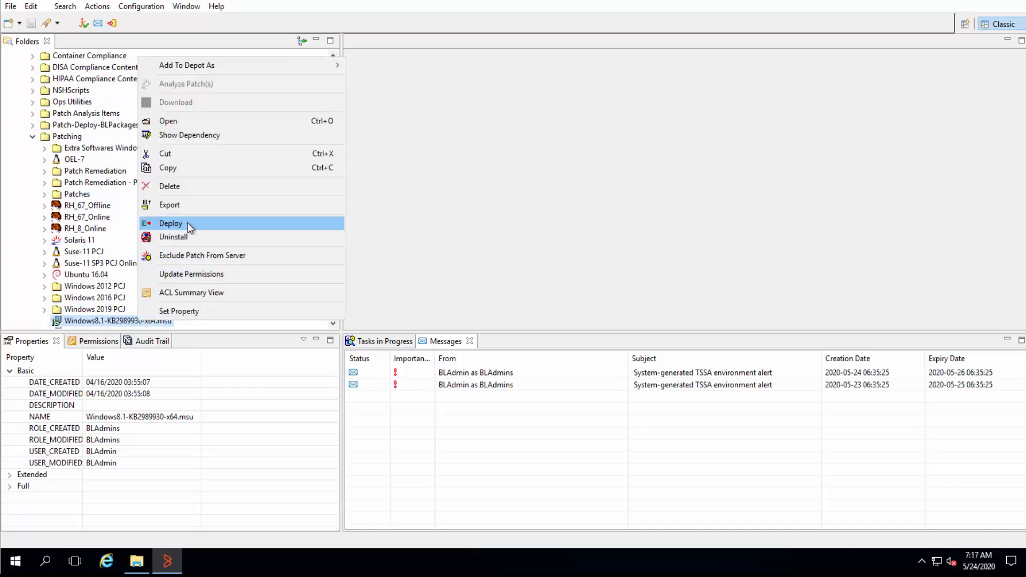
click(170, 224)
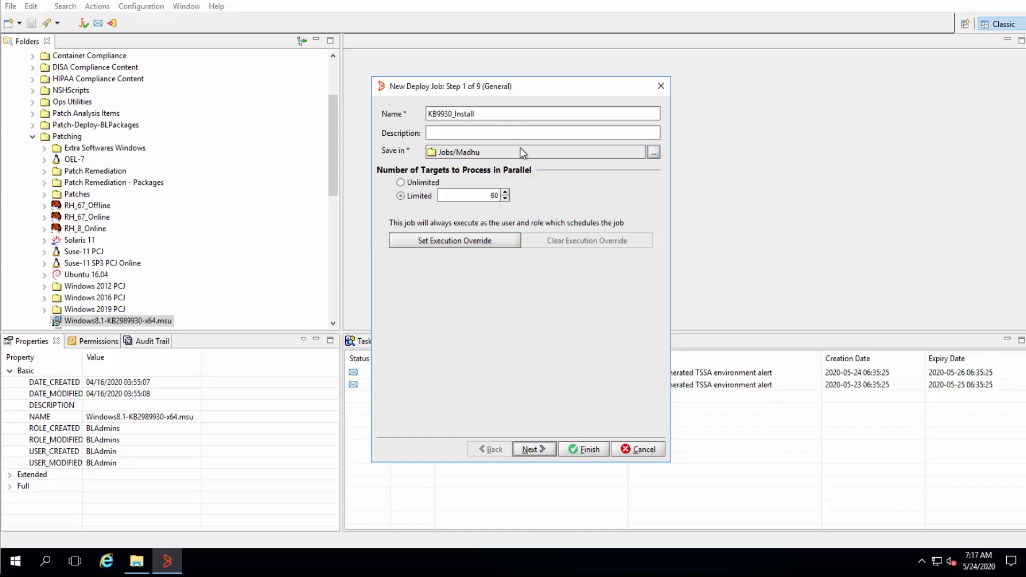
mouse_move(531, 157)
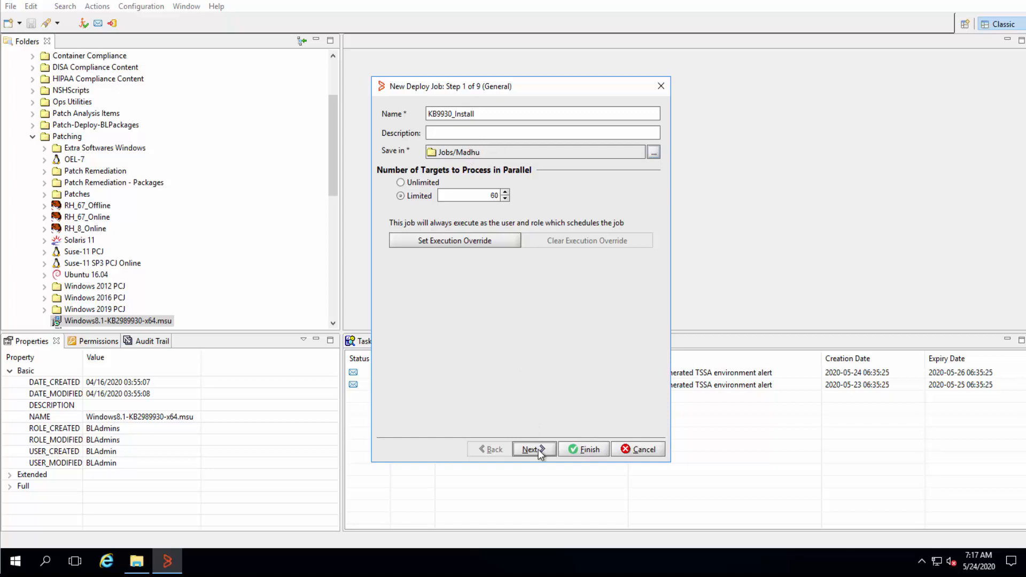
Step: Keep the job name KB9930_Install, confirm the KB2989930 software and proceed to targets
click(530, 449)
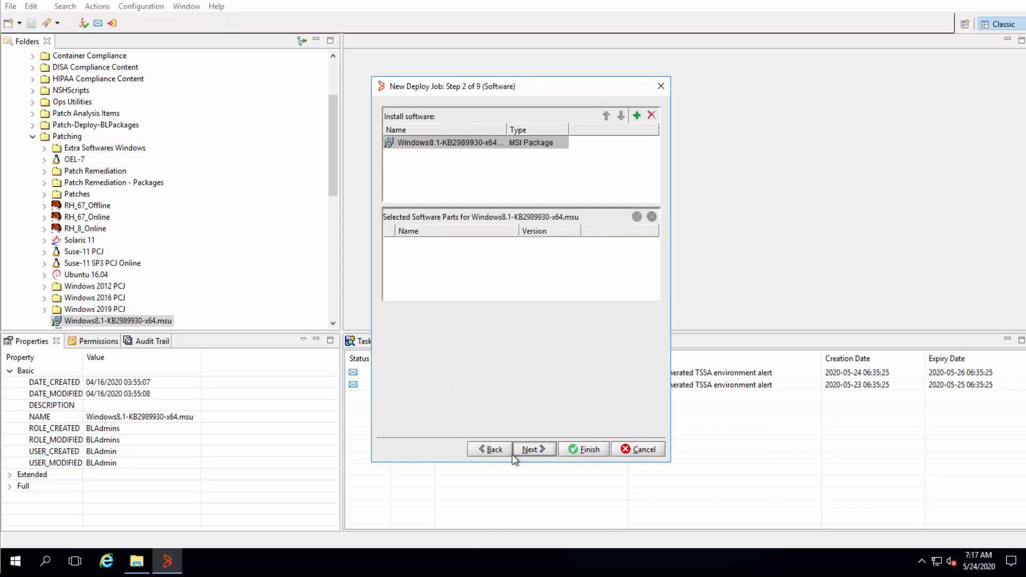
click(530, 450)
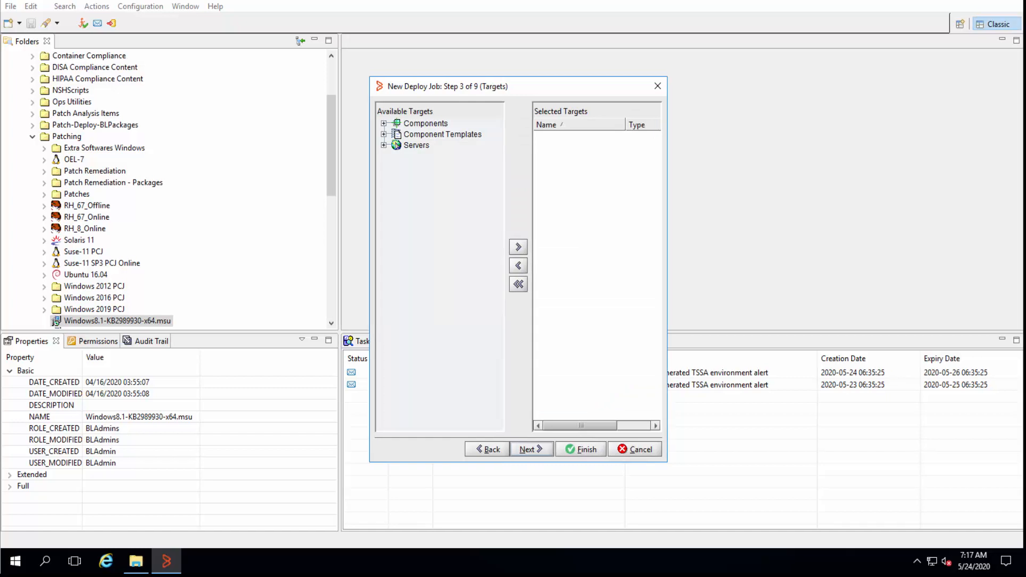
mouse_move(530, 154)
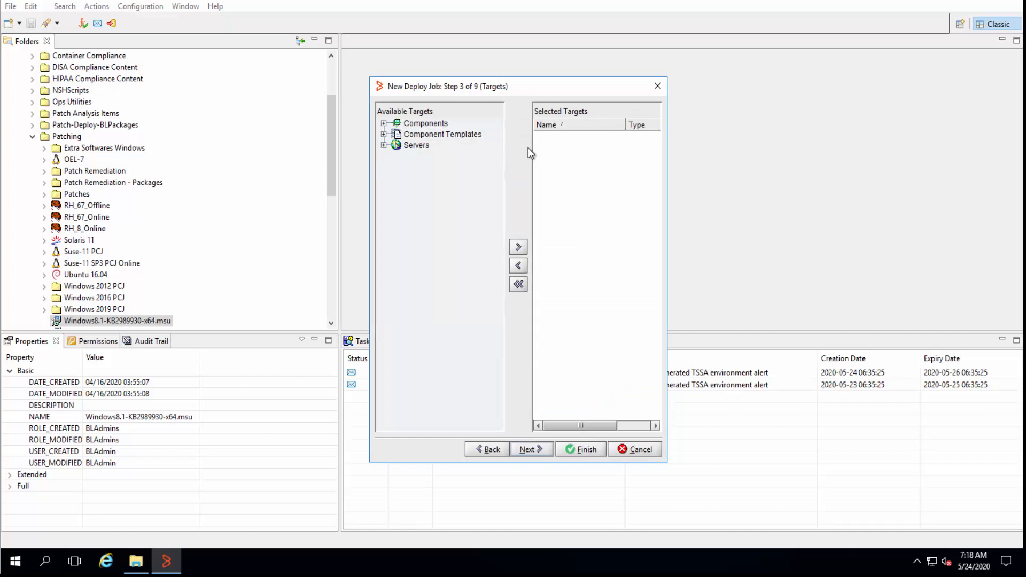
mouse_move(531, 176)
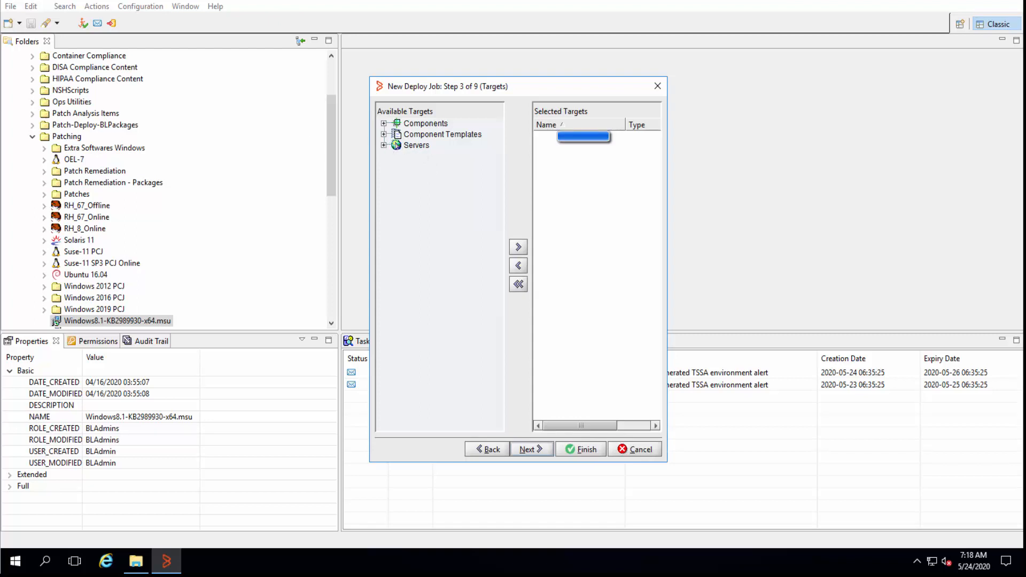
Step: Add the server under Servers as the deploy target and move on to Phases and Schedules
click(384, 145)
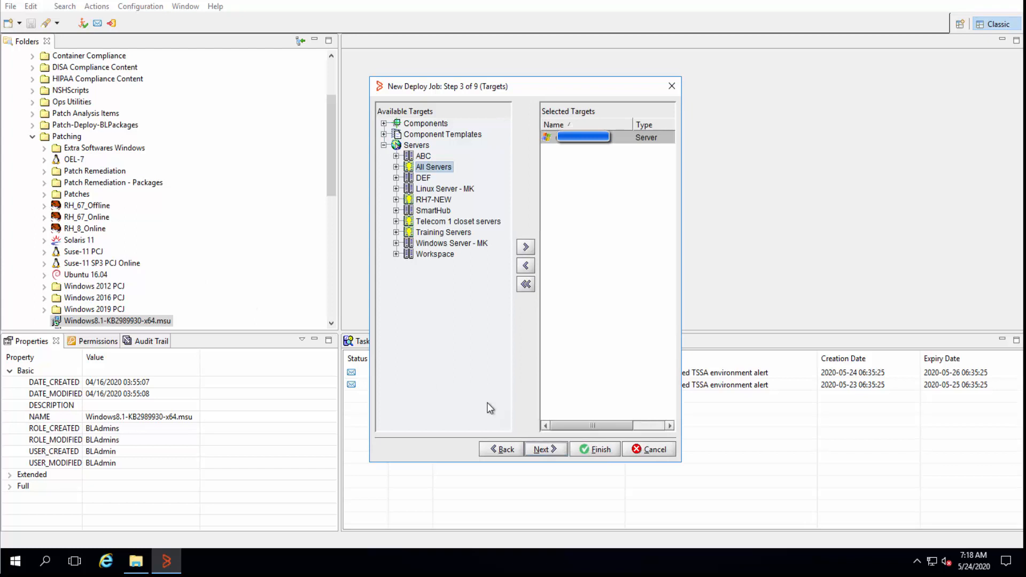
click(545, 449)
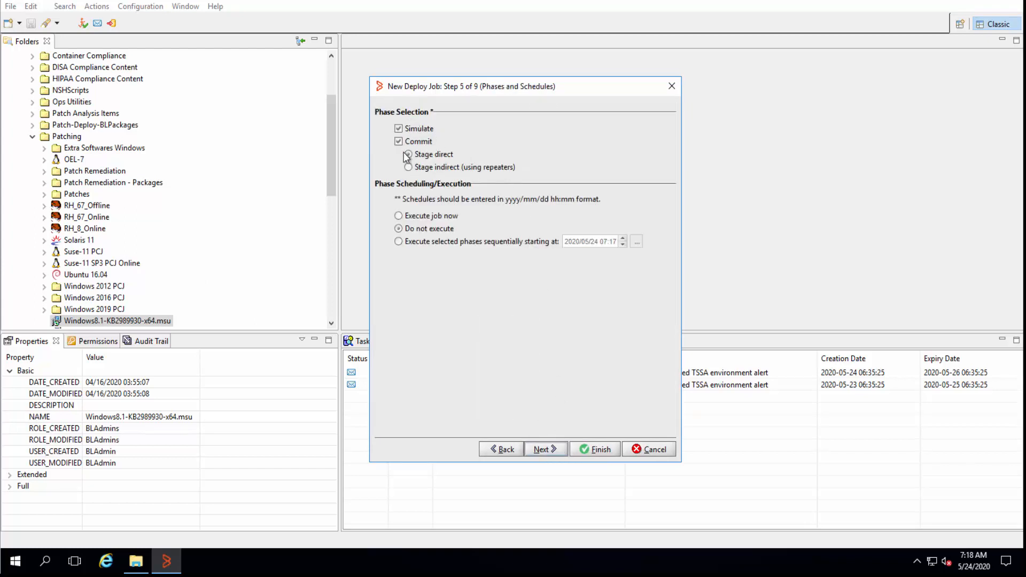
Step: Set Stage indirect (using repeaters), accept Job and Phase Options, and finish creating the deploy job
click(408, 167)
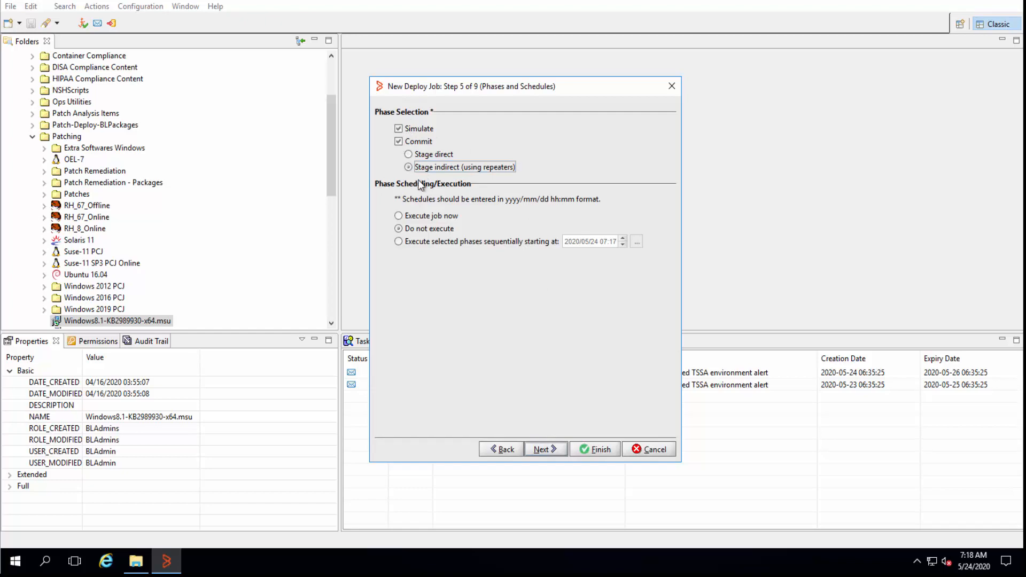
click(546, 449)
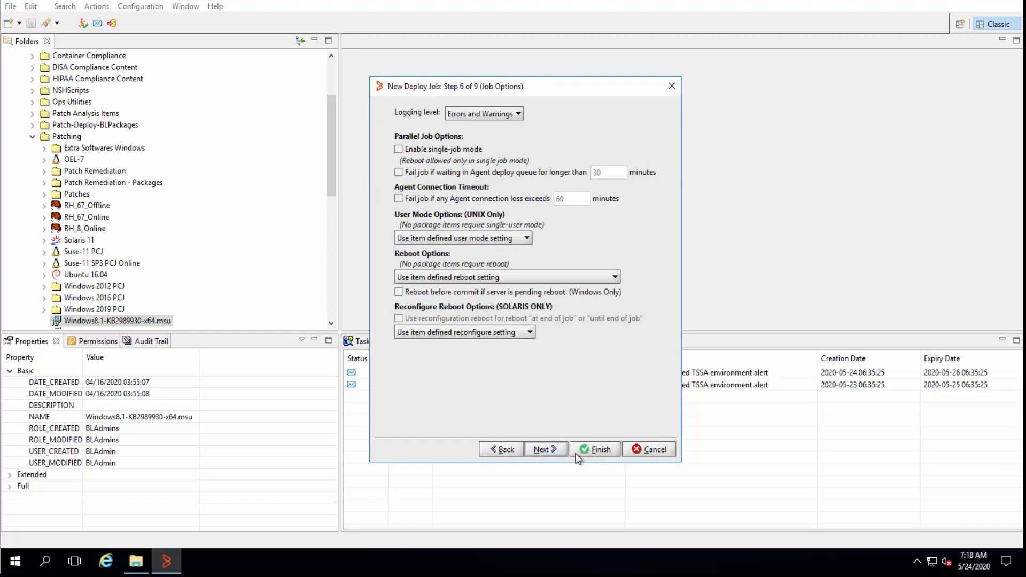
click(542, 449)
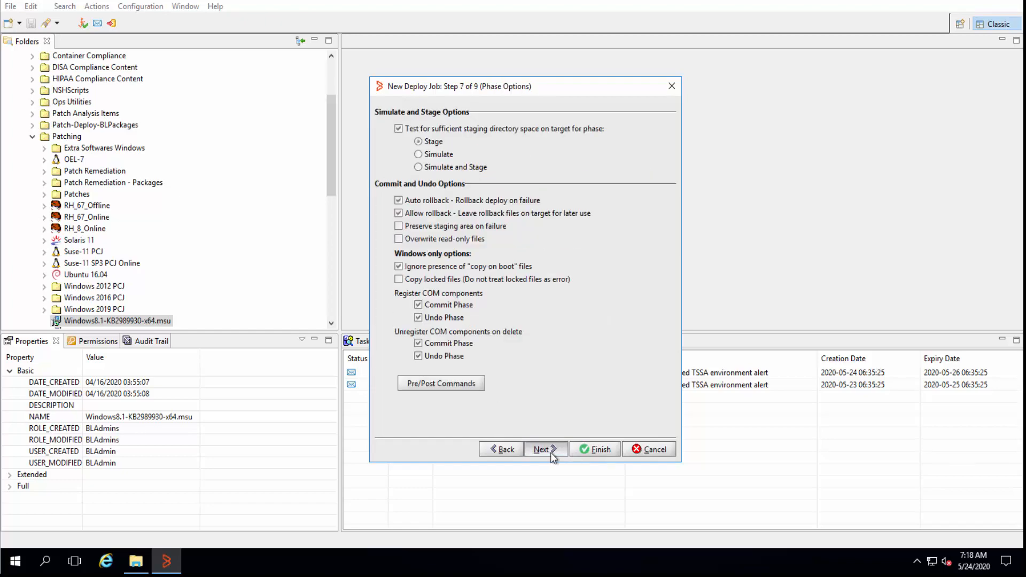
click(542, 449)
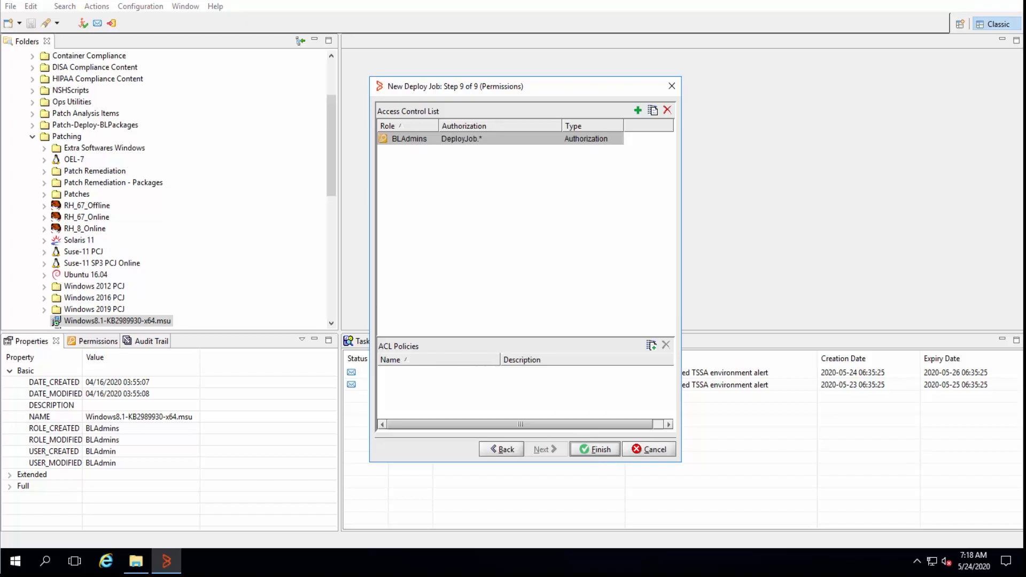
click(594, 449)
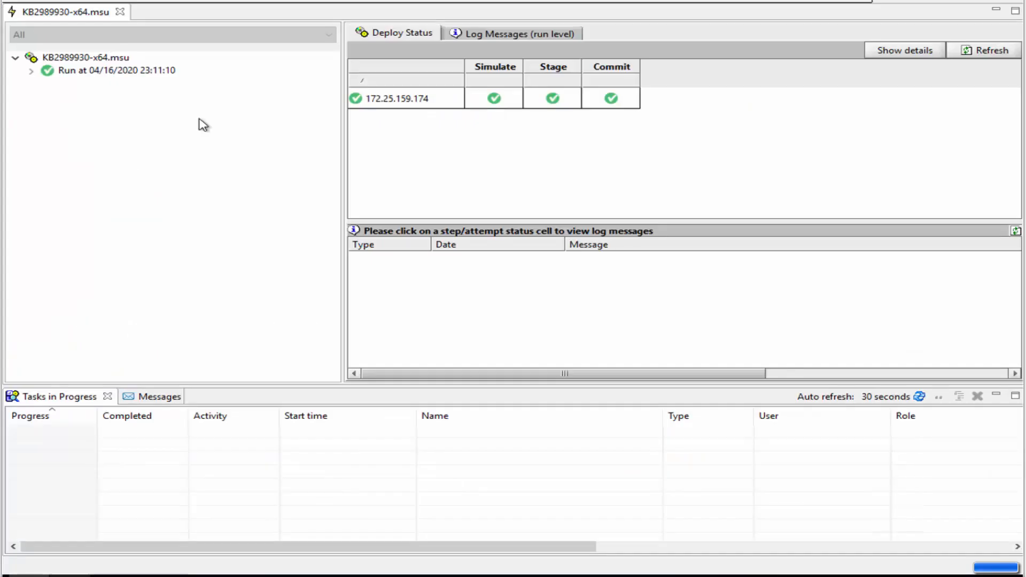